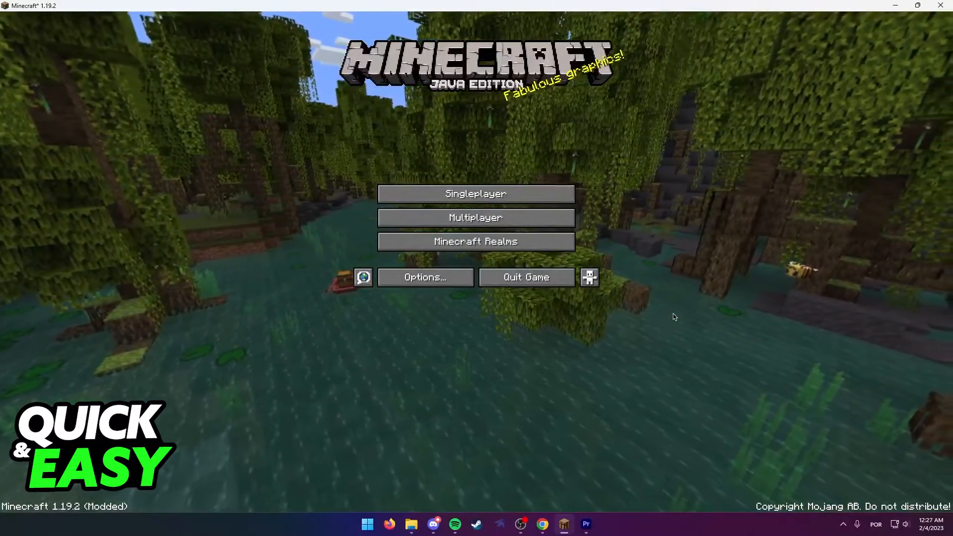
- Show the Select World list, back out, and return to it with the xp and New World saves
{"action": "left_click", "coordinate": [476, 194]}
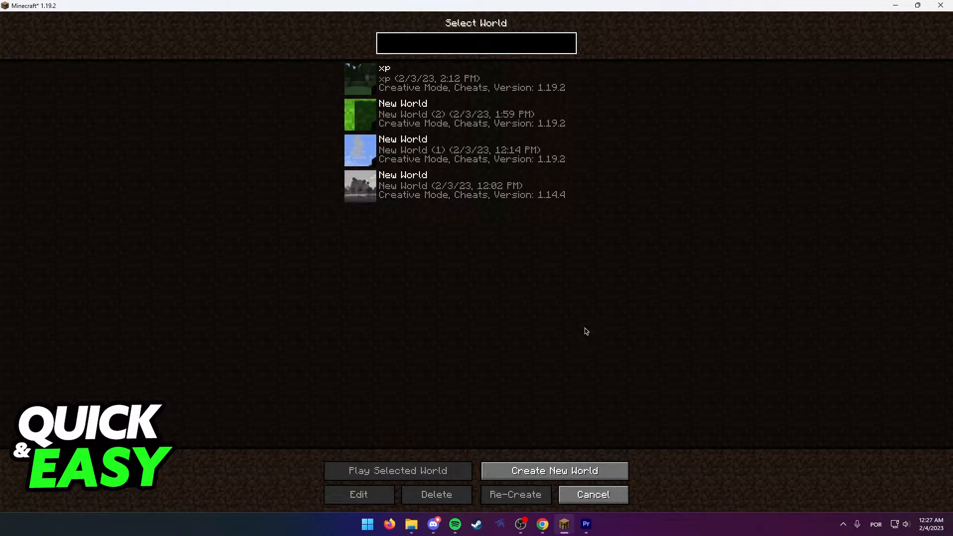
{"action": "left_click", "coordinate": [592, 495]}
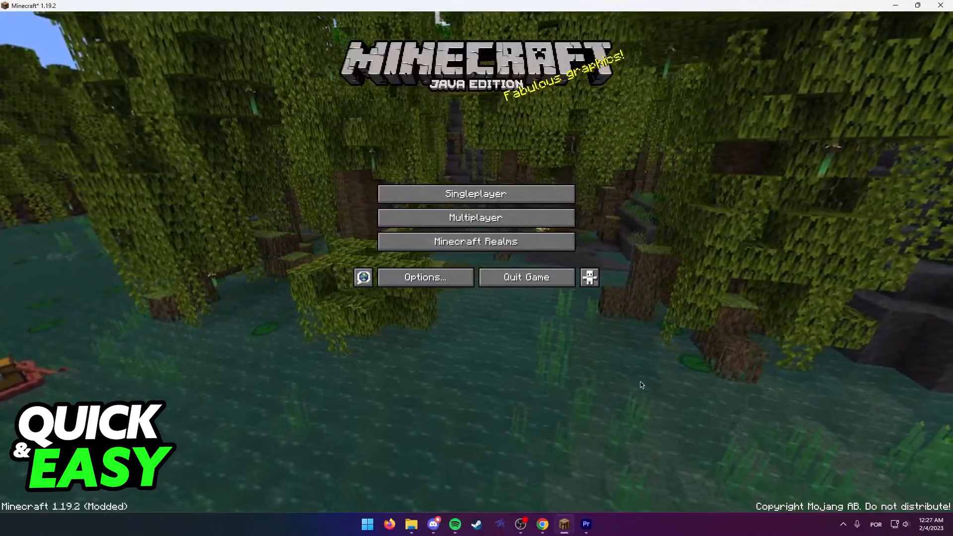
{"action": "left_click", "coordinate": [476, 194]}
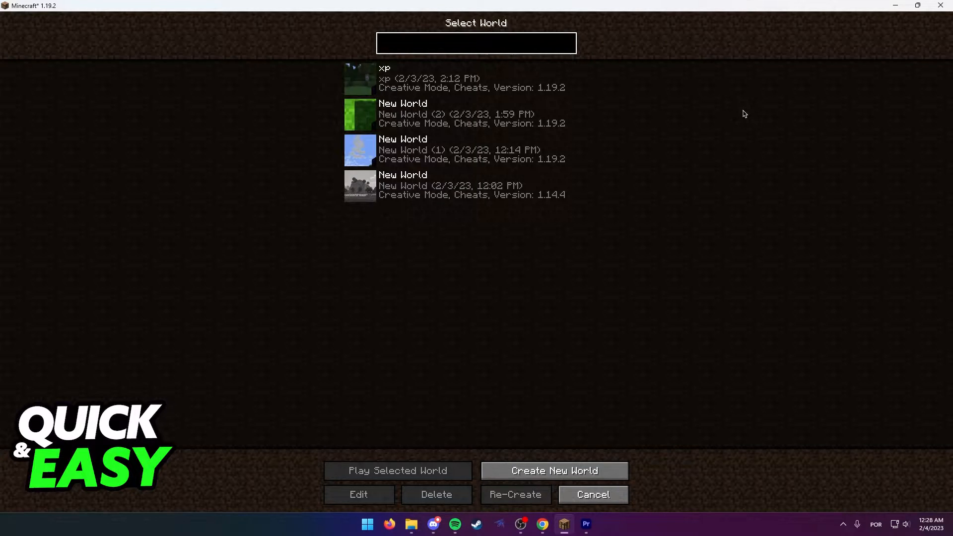
{"action": "left_click", "coordinate": [476, 43]}
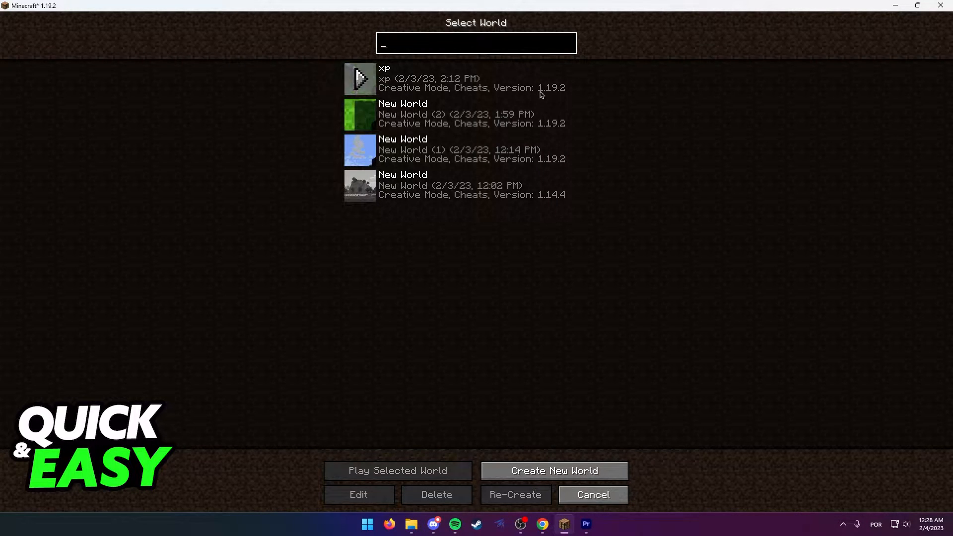
- Go back to the title screen, reopen the singleplayer world list, then leave it again
{"action": "left_click", "coordinate": [592, 495]}
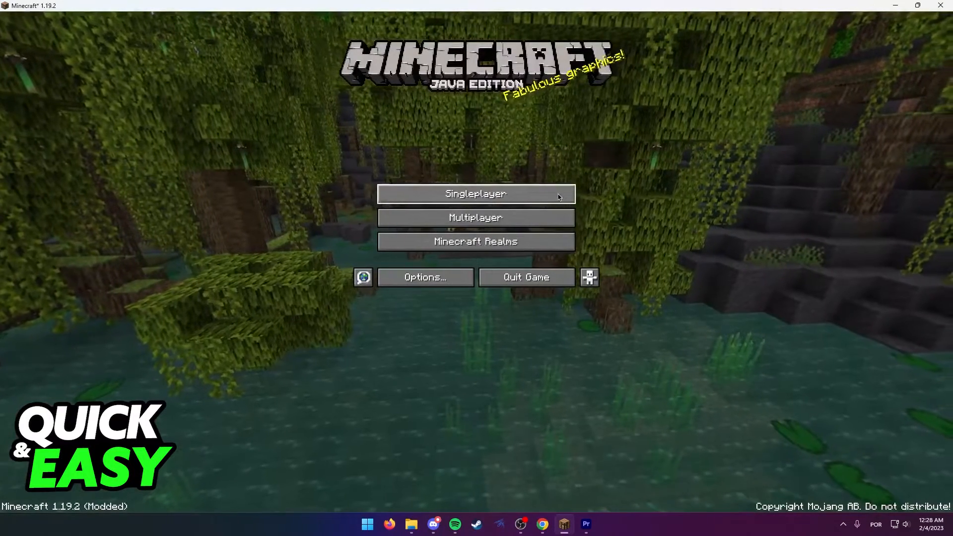
{"action": "left_click", "coordinate": [476, 194]}
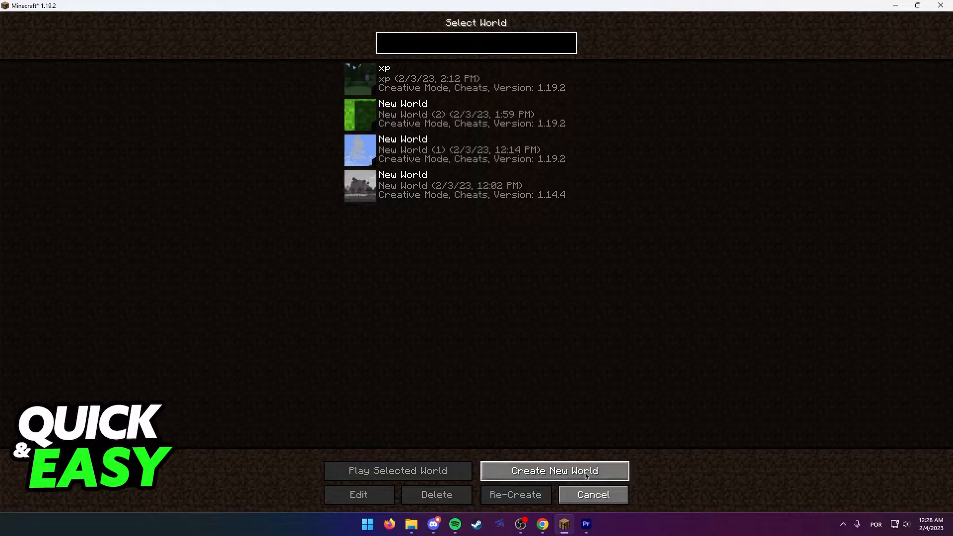
{"action": "left_click", "coordinate": [592, 495]}
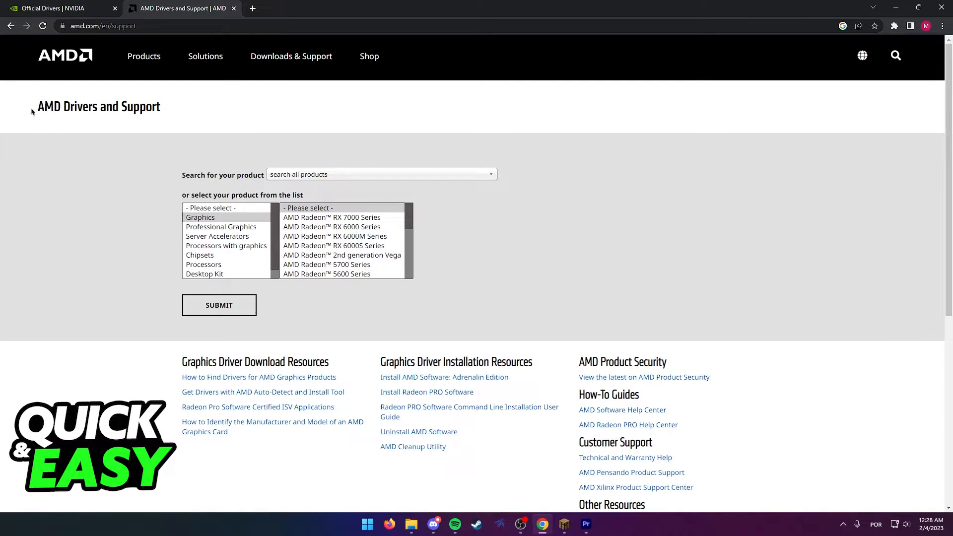
{"action": "mouse_move", "coordinate": [84, 129]}
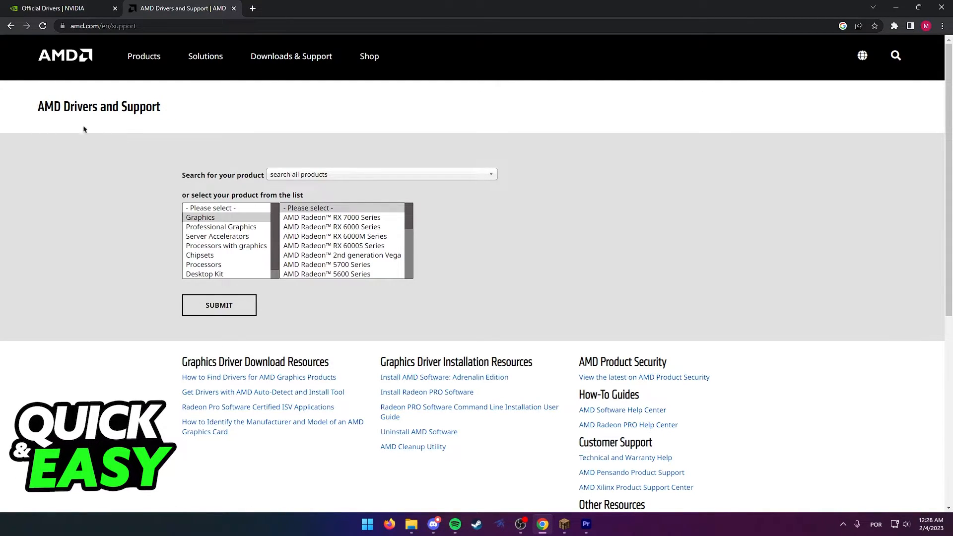
{"action": "mouse_move", "coordinate": [68, 128]}
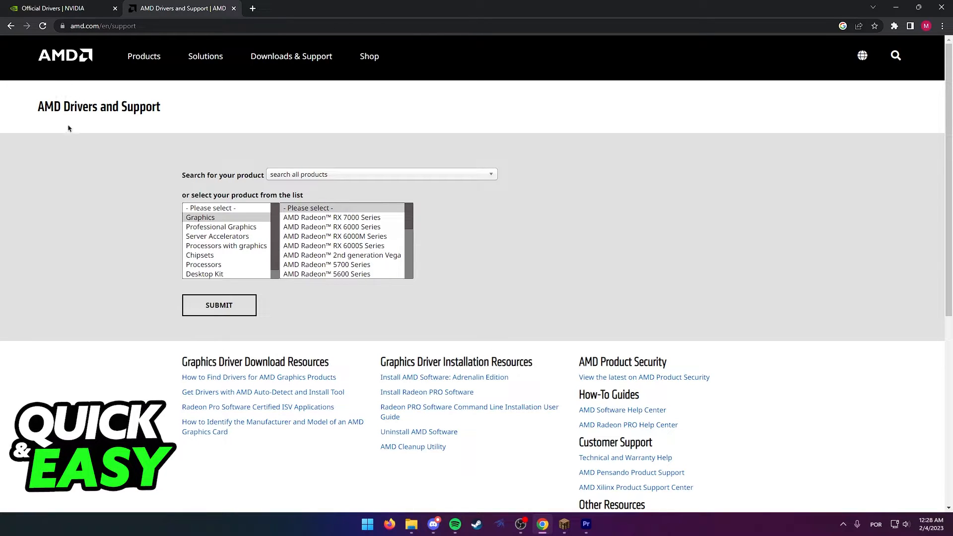
- Switch to the NVIDIA Driver Downloads tab showing product type, series and OS choices
{"action": "left_click", "coordinate": [51, 8]}
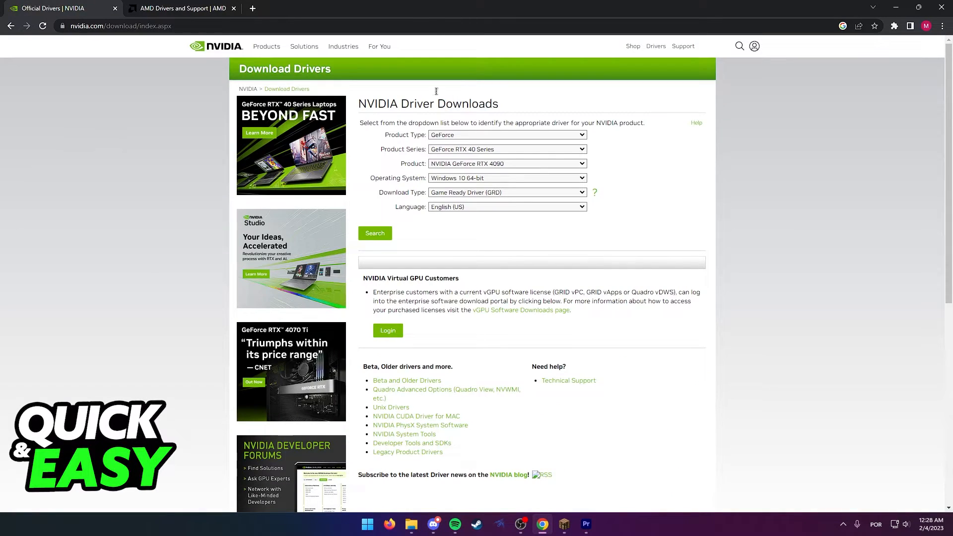
{"action": "mouse_move", "coordinate": [487, 194]}
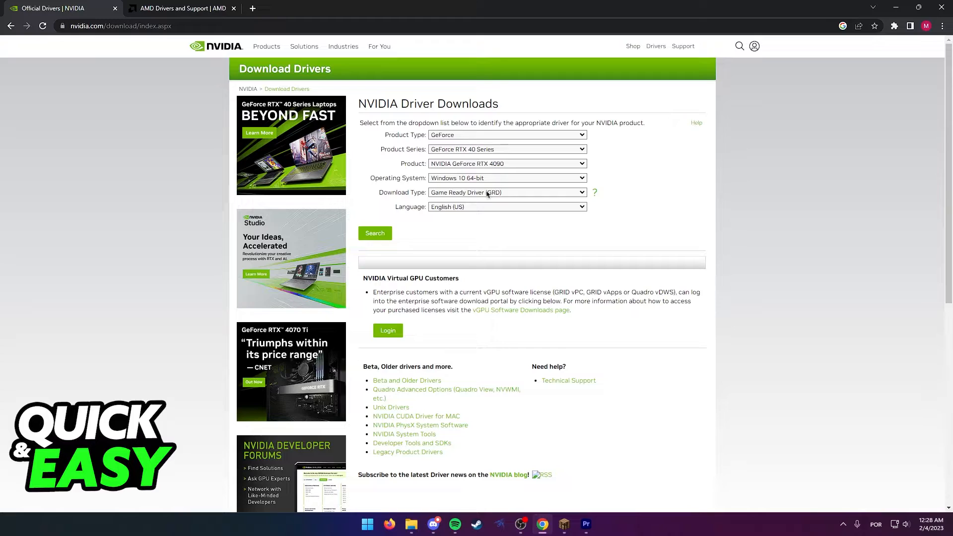
{"action": "left_click", "coordinate": [563, 523]}
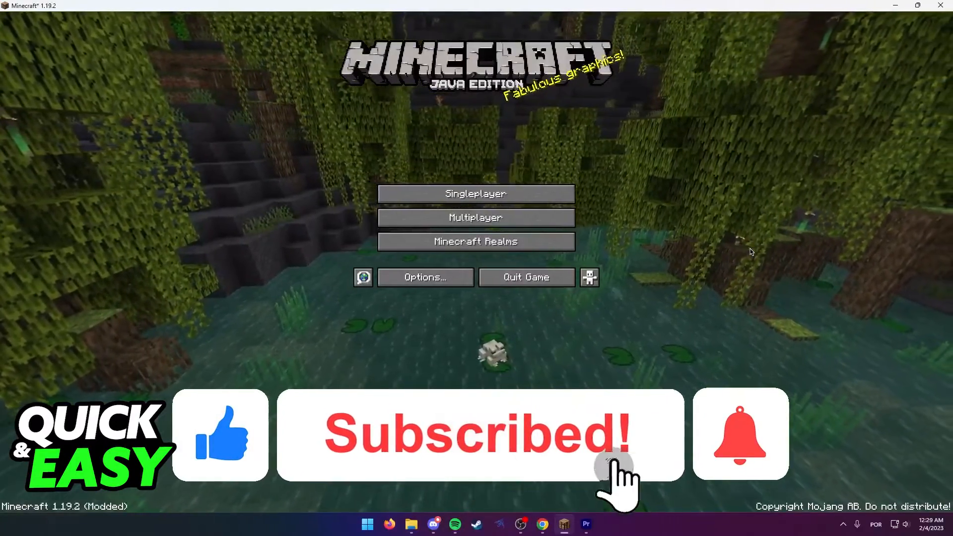
- Bring the Minecraft window with its title screen back into focus
{"action": "left_click", "coordinate": [740, 434]}
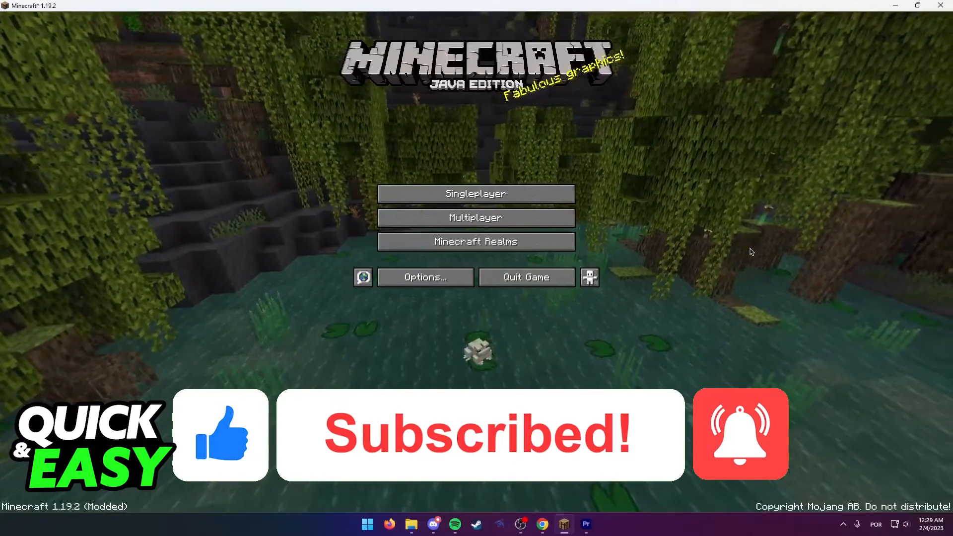